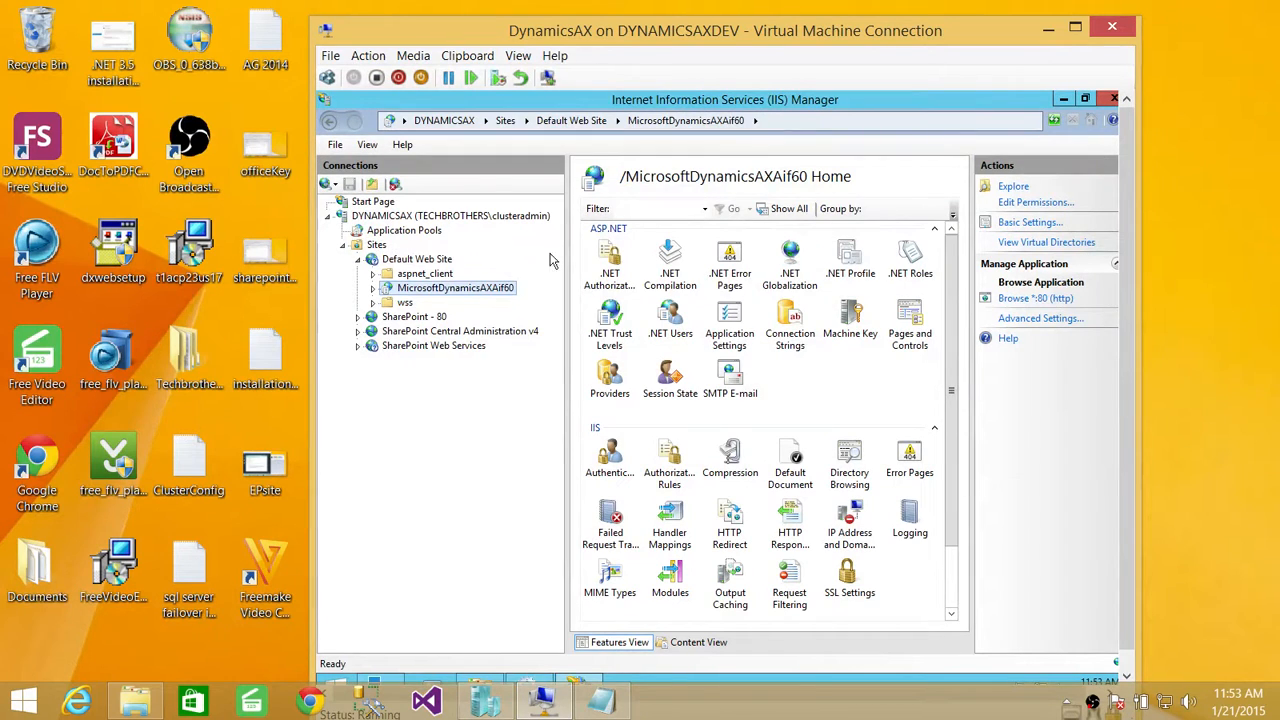
pyautogui.moveTo(398, 305)
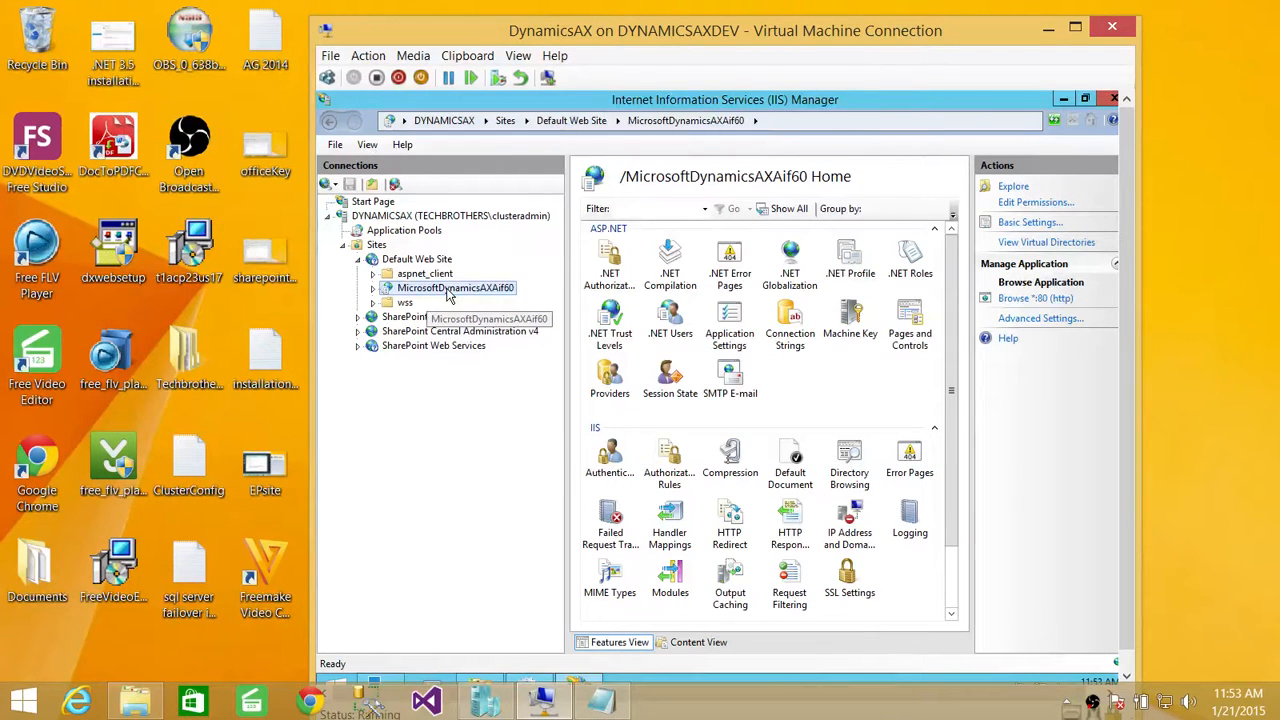
# - Browse to C:\Program Files\Microsoft Dynamics AX\60 and select the AifWebServices folder
pyautogui.rightClick(455, 288)
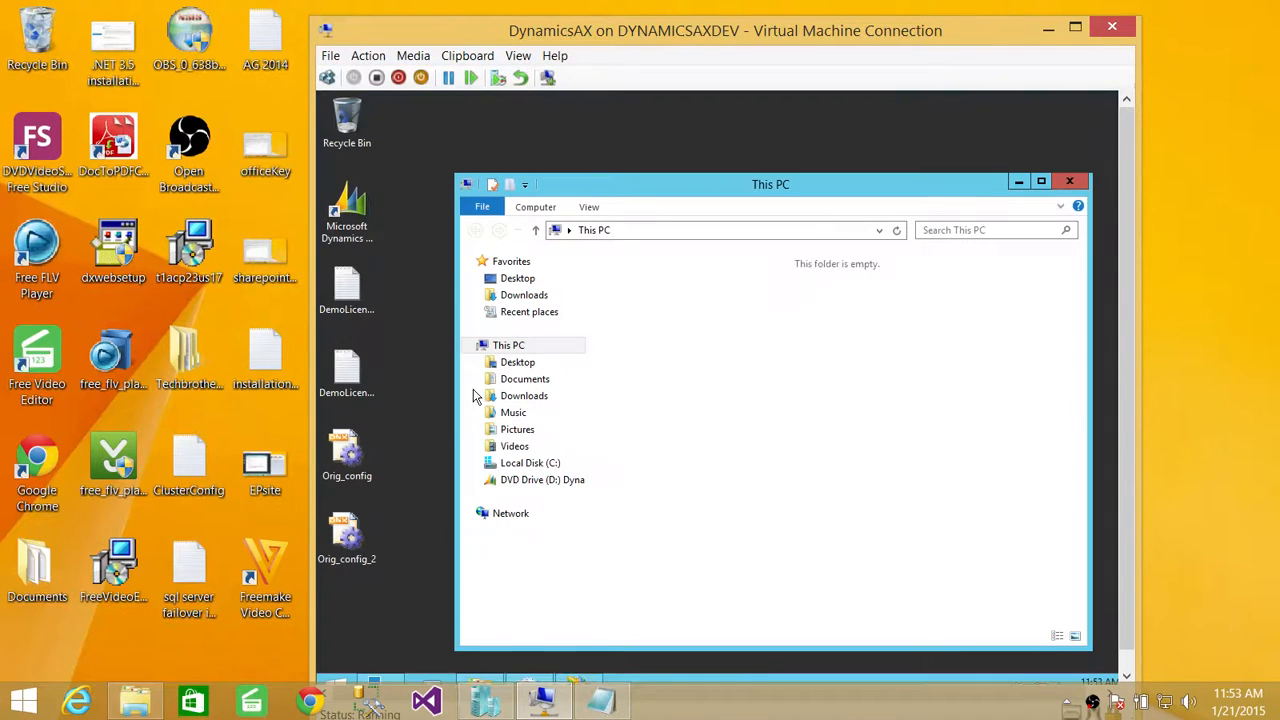
pyautogui.doubleClick(530, 479)
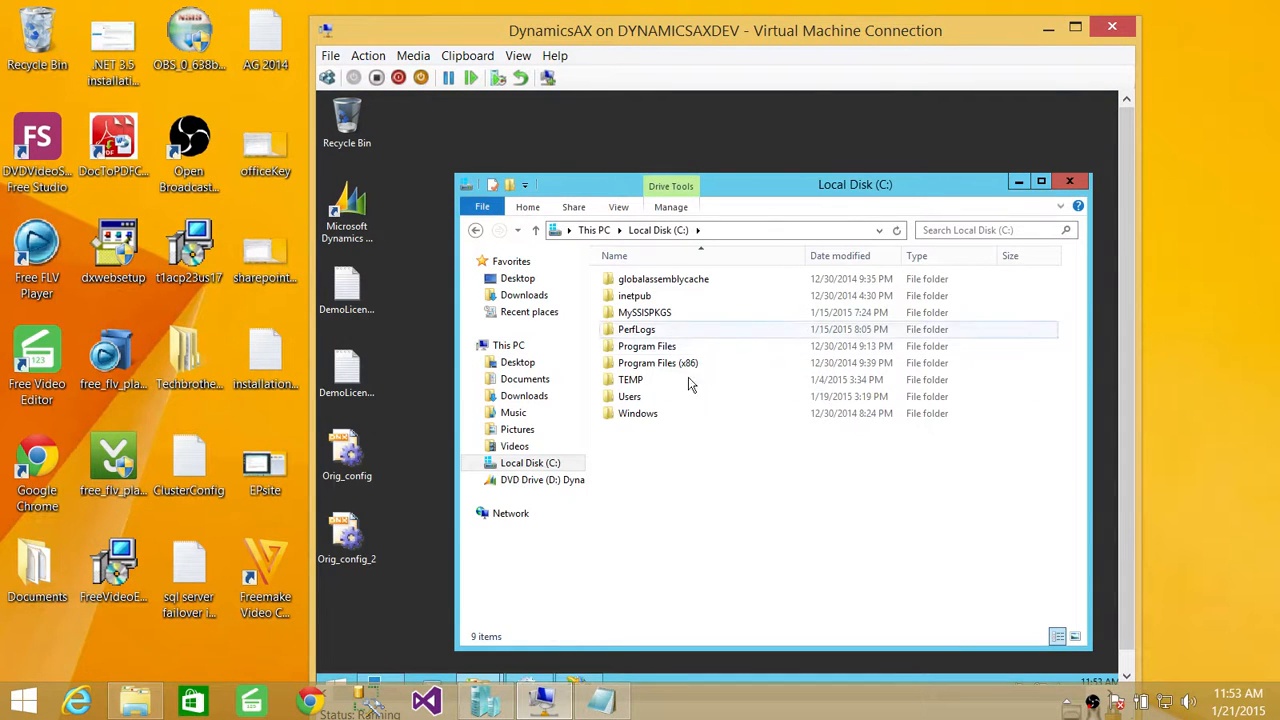
pyautogui.doubleClick(647, 345)
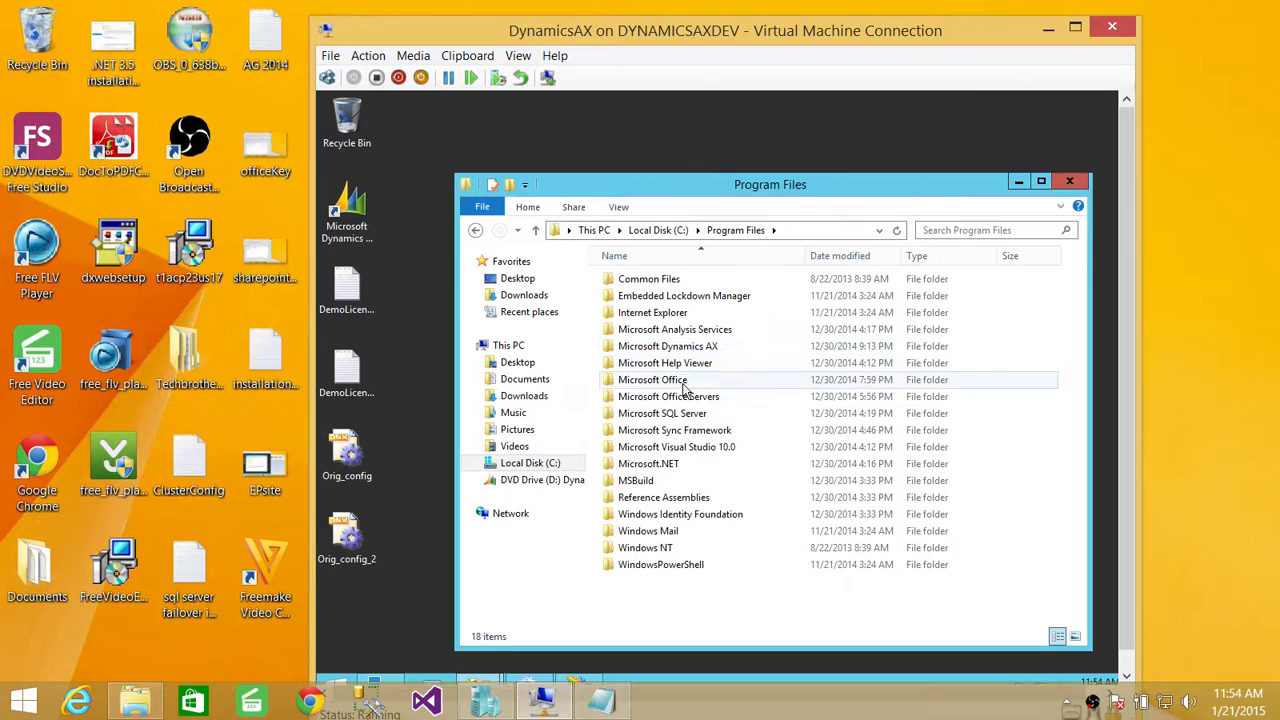
pyautogui.doubleClick(667, 346)
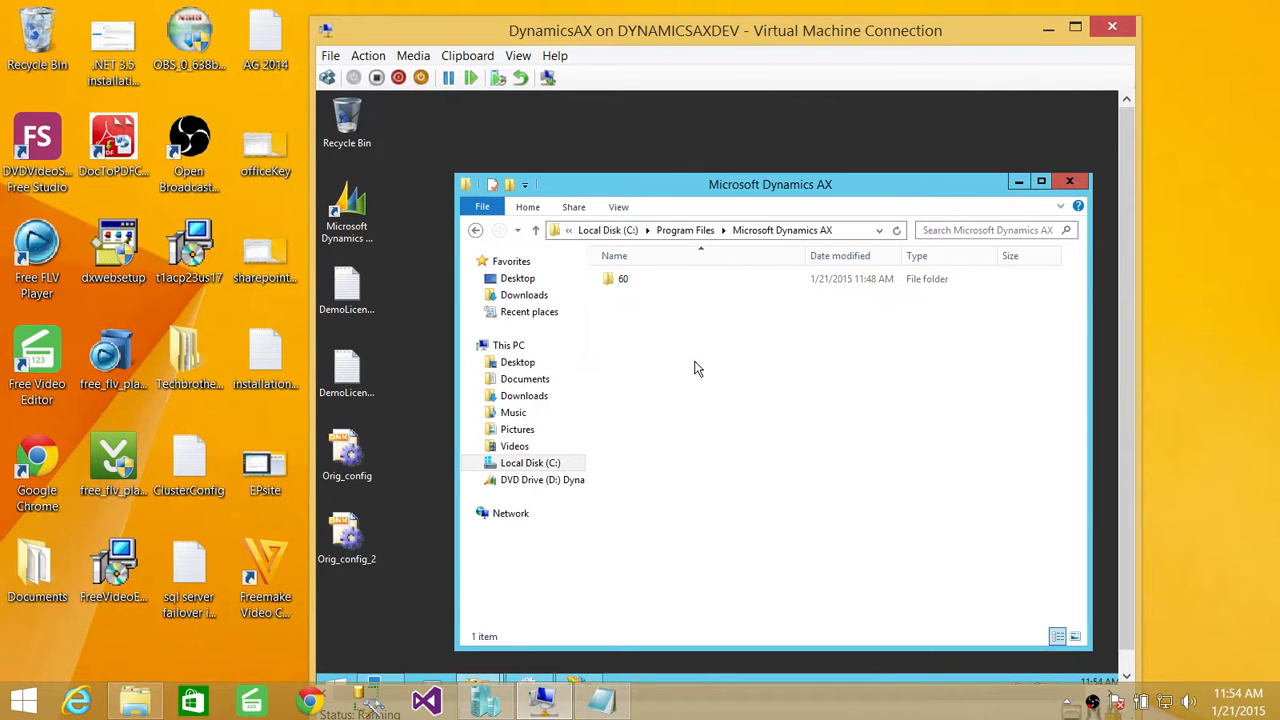
pyautogui.doubleClick(623, 278)
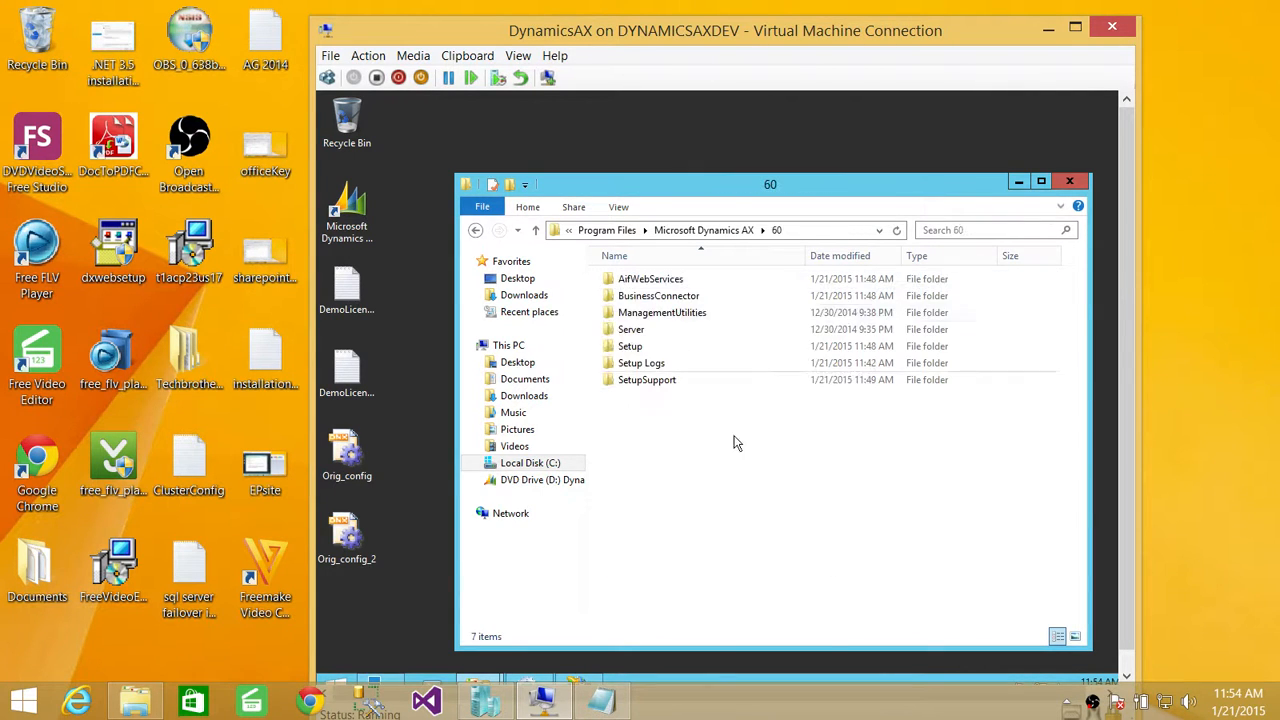
pyautogui.click(650, 278)
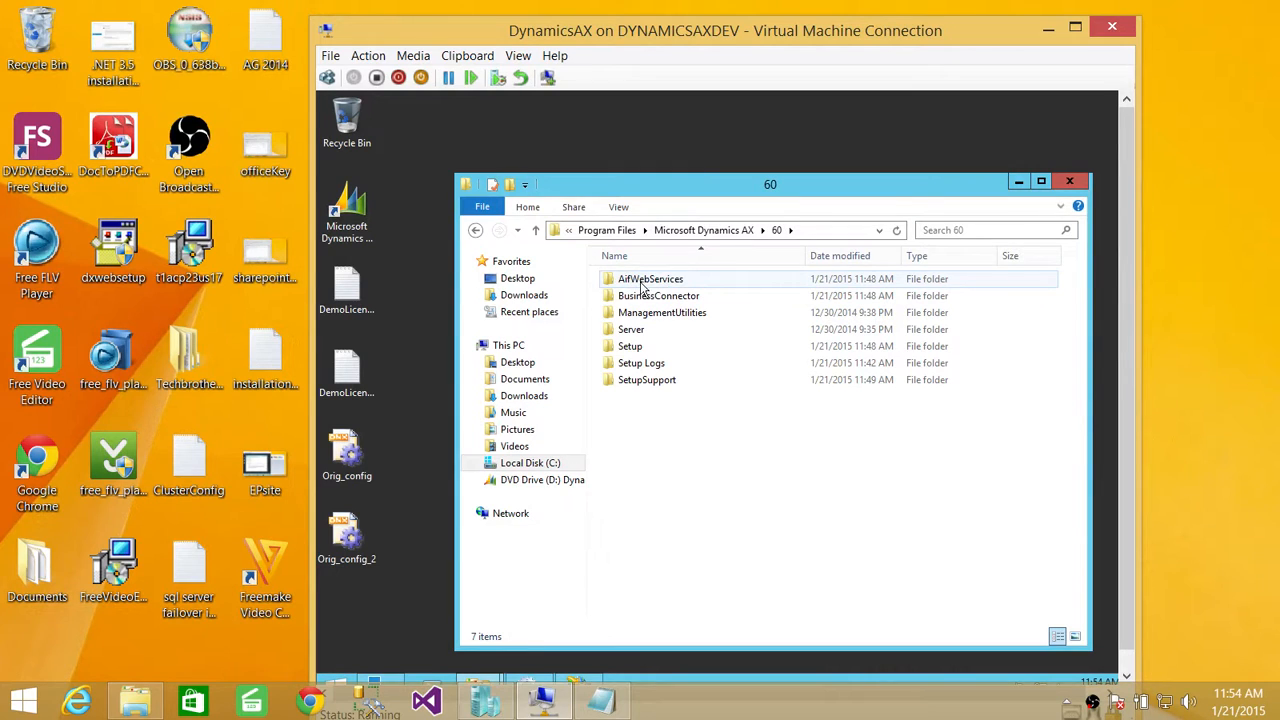
# - Open AifWebServices share permissions via Properties, Sharing and Advanced Sharing
pyautogui.rightClick(650, 278)
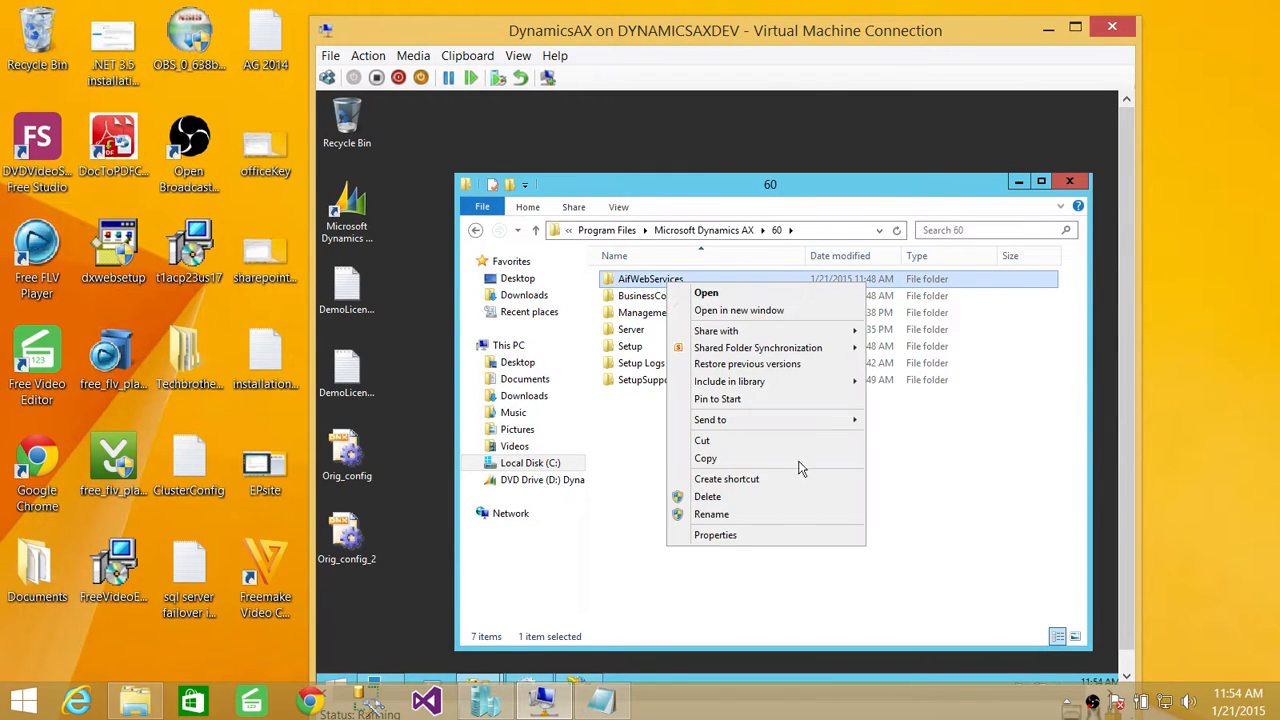
pyautogui.click(715, 534)
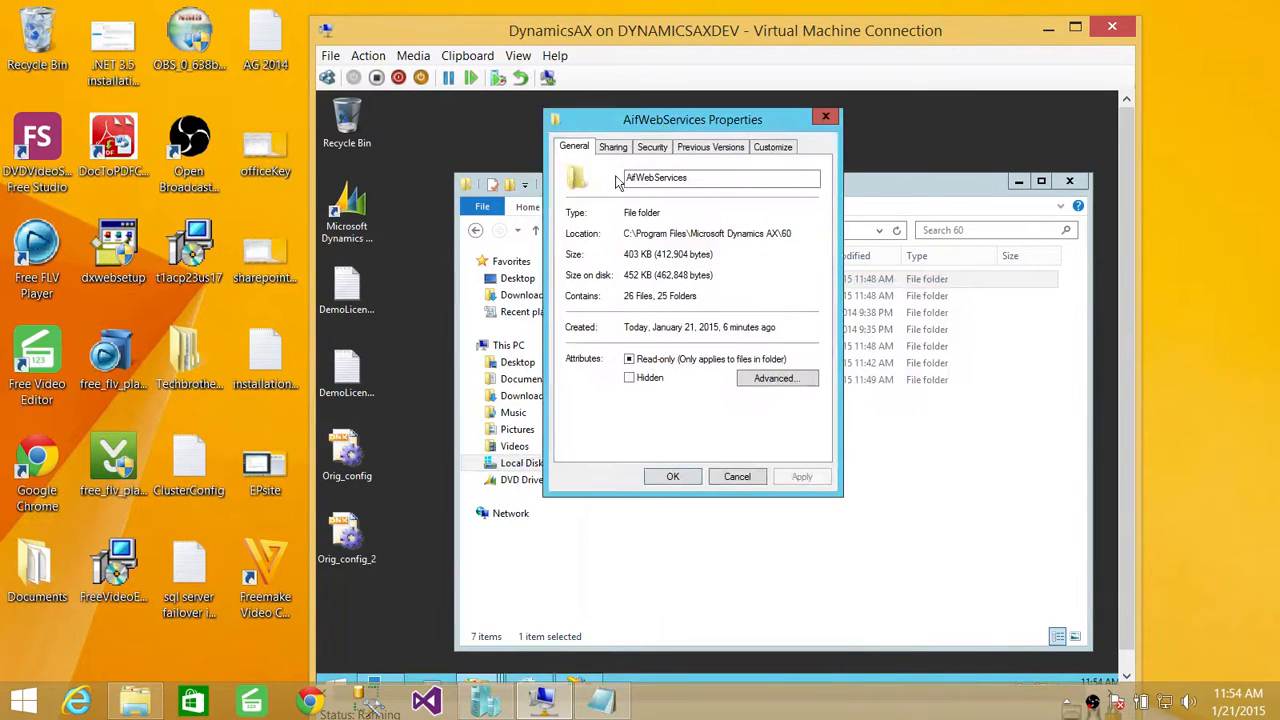
pyautogui.click(613, 147)
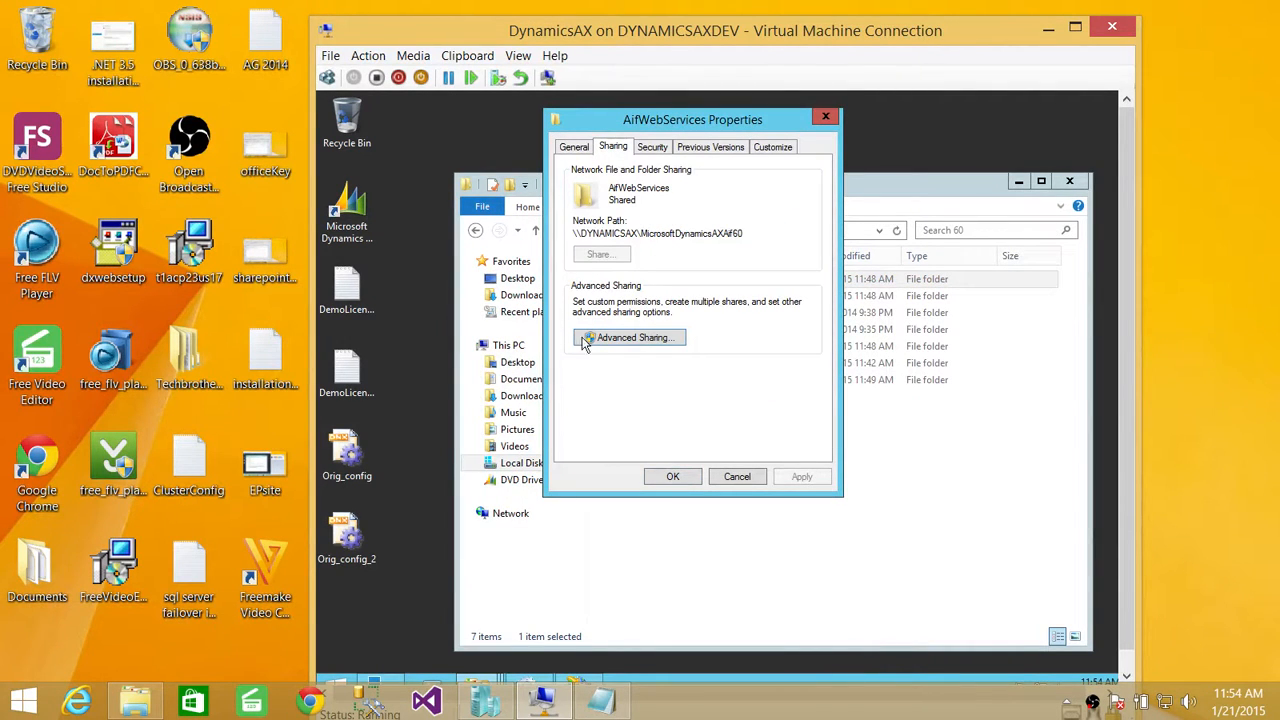
pyautogui.click(629, 337)
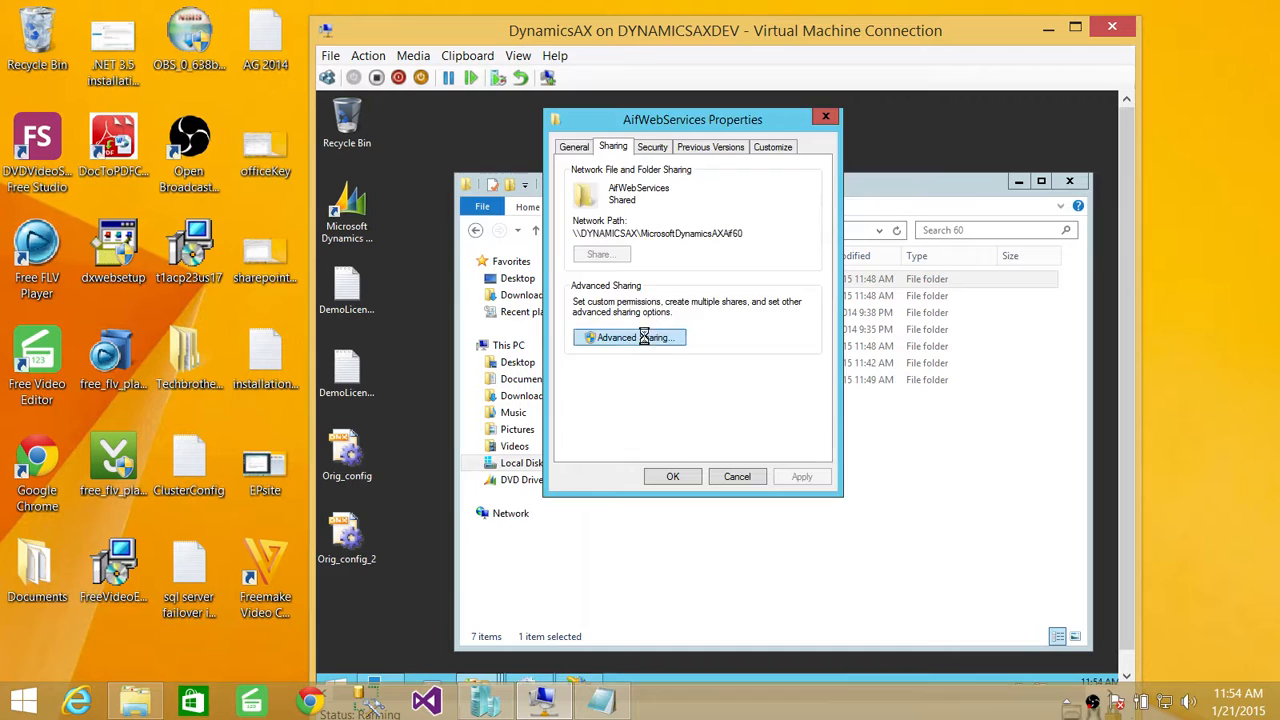
pyautogui.click(629, 337)
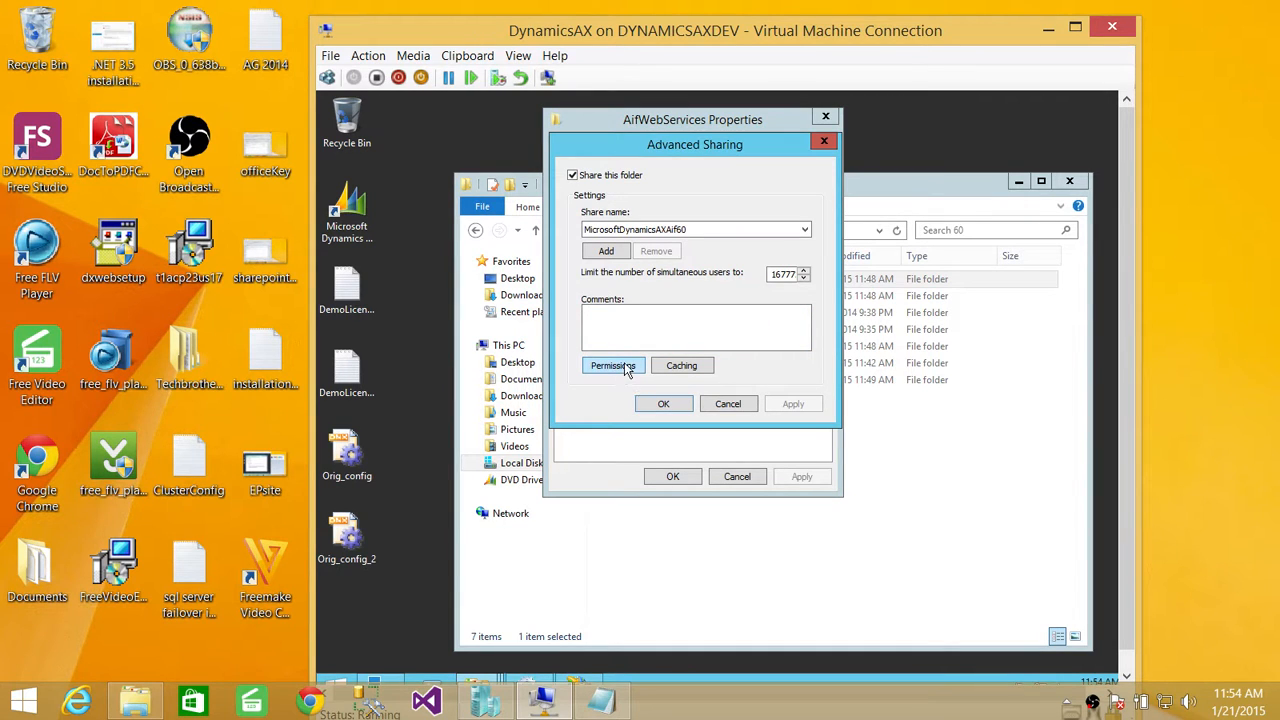
pyautogui.click(613, 365)
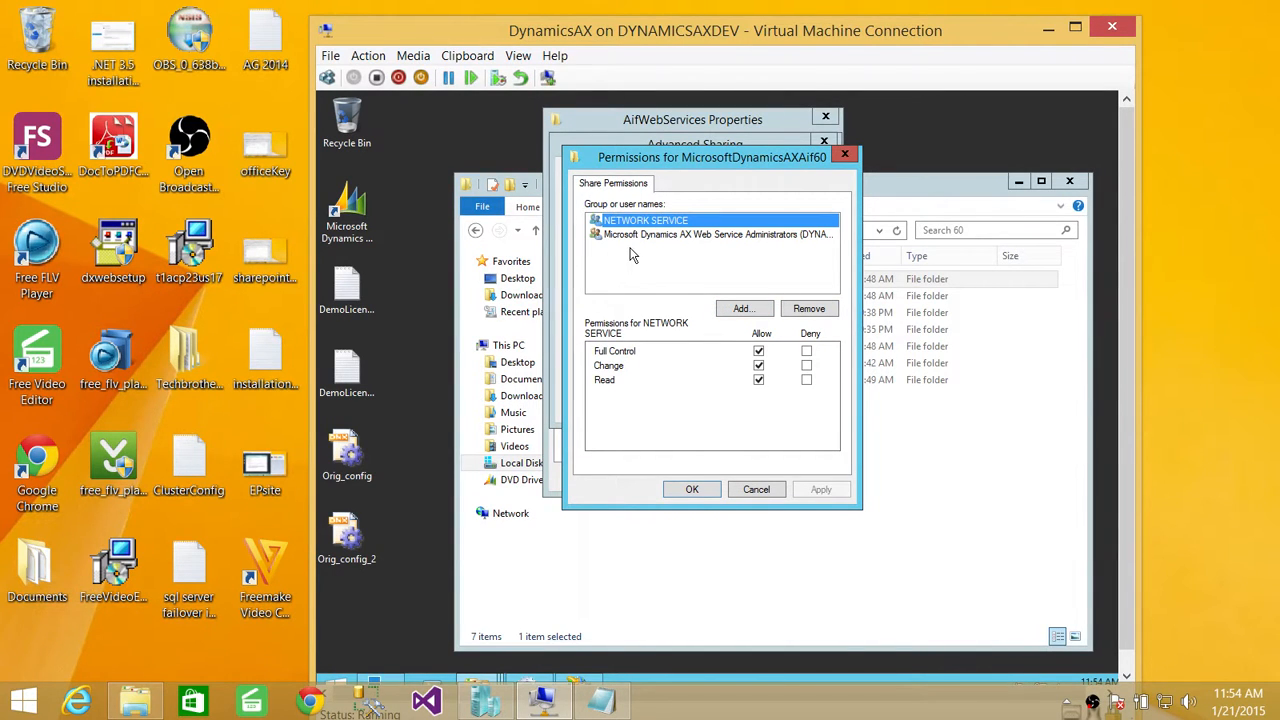
pyautogui.moveTo(709, 253)
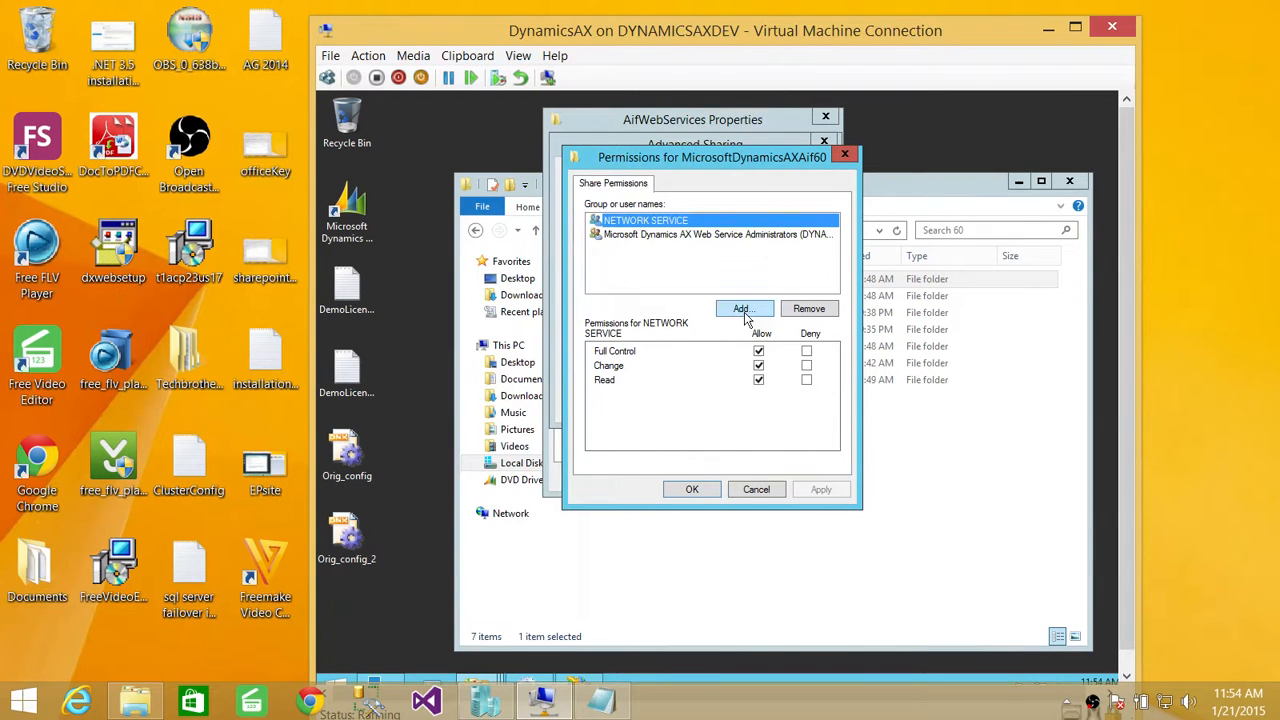
pyautogui.click(740, 308)
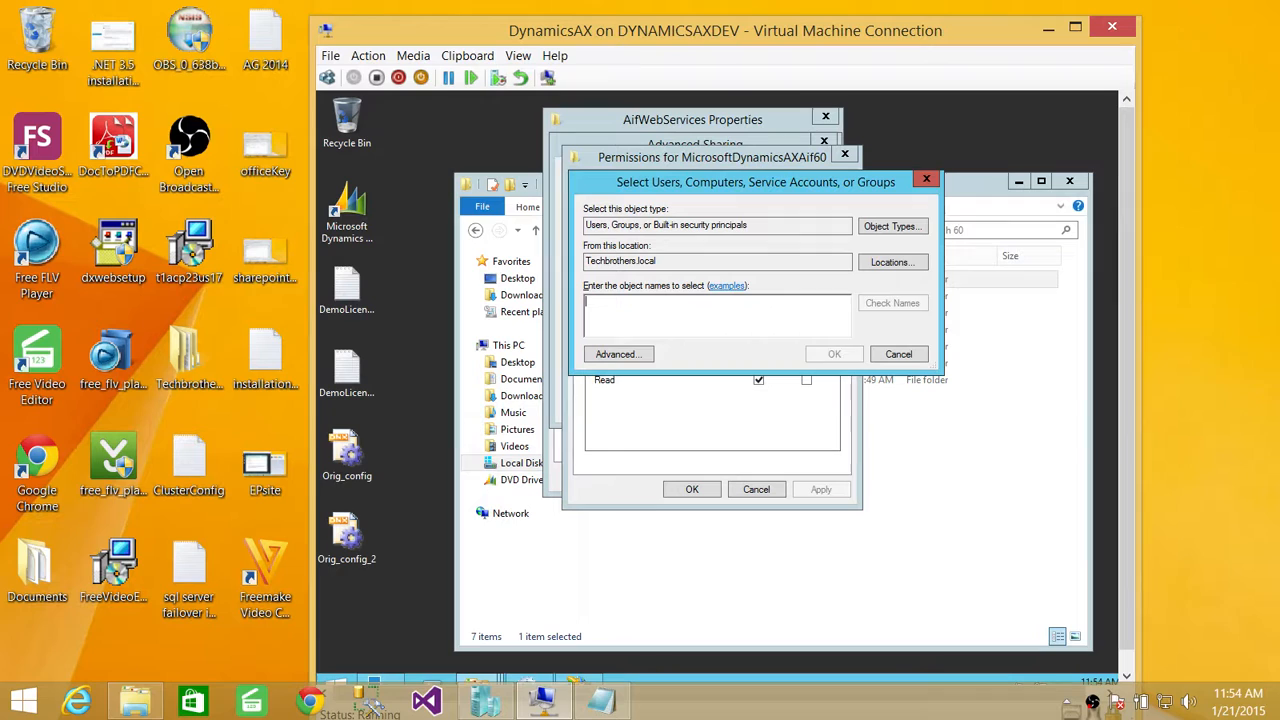
pyautogui.write('clusteram')
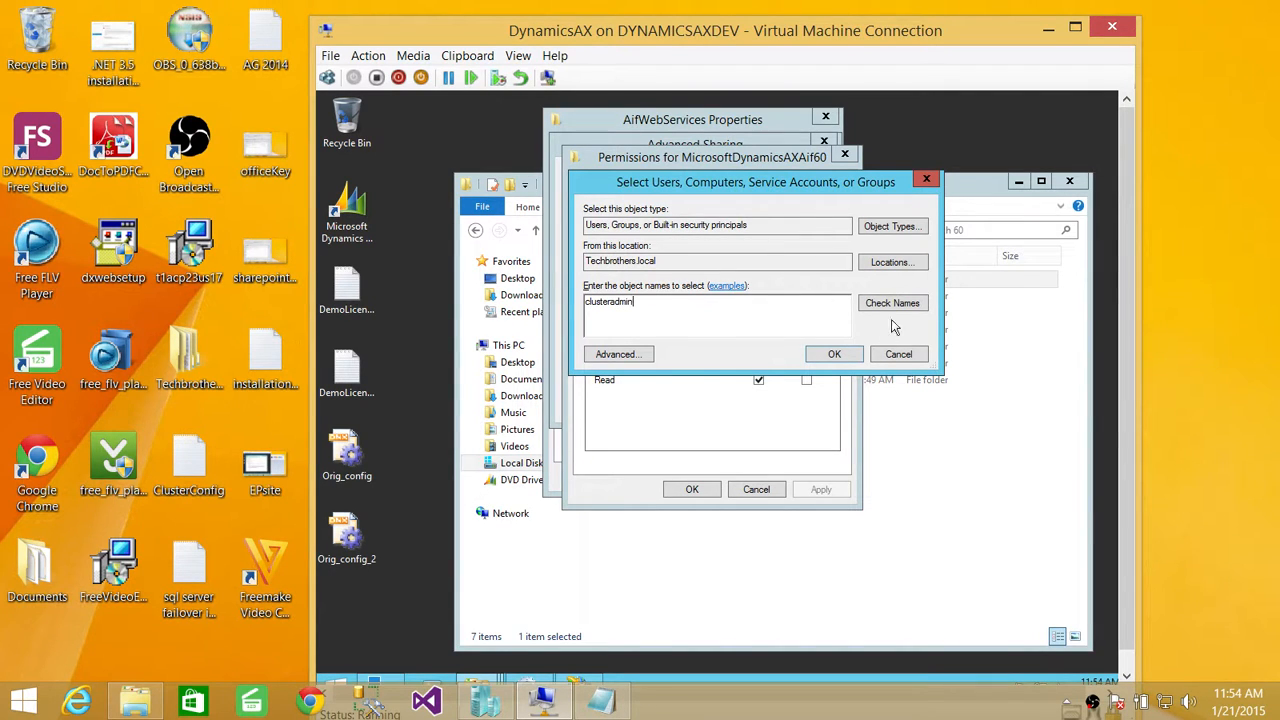
pyautogui.click(892, 302)
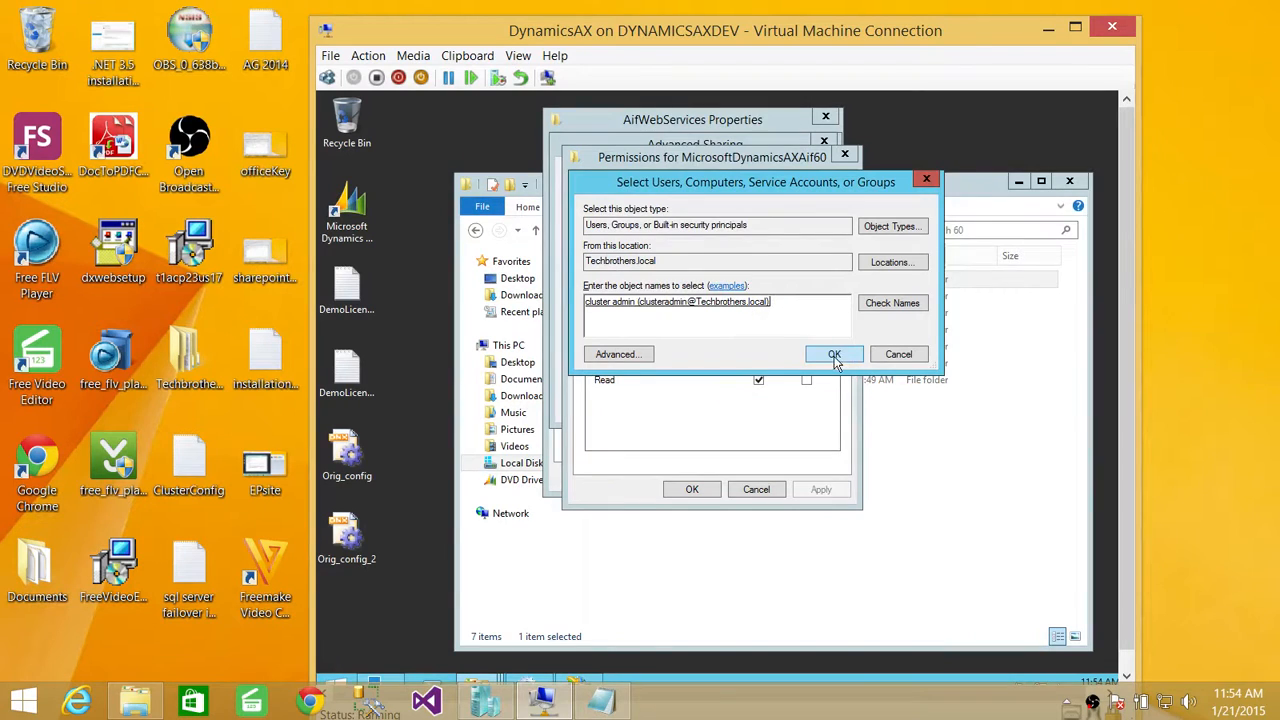
pyautogui.click(834, 354)
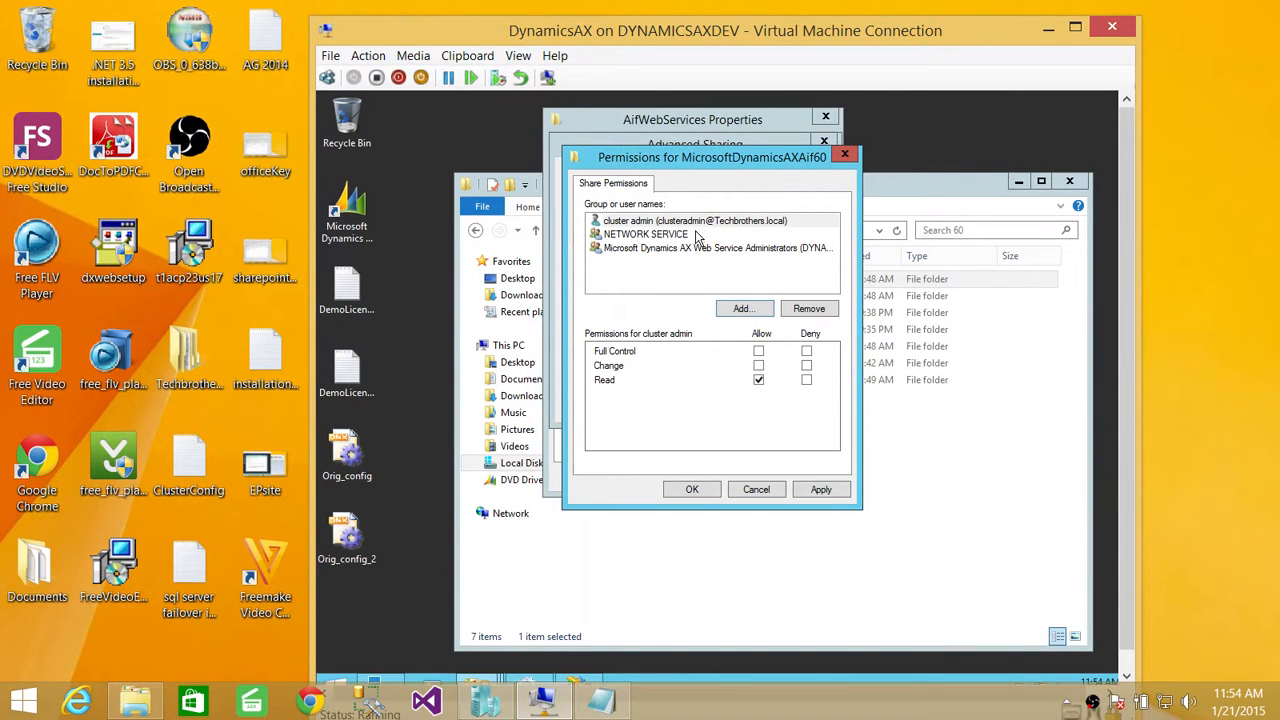
# - Allow cluster admin Full Control on the share, apply, and close the AifWebServices properties
pyautogui.click(695, 220)
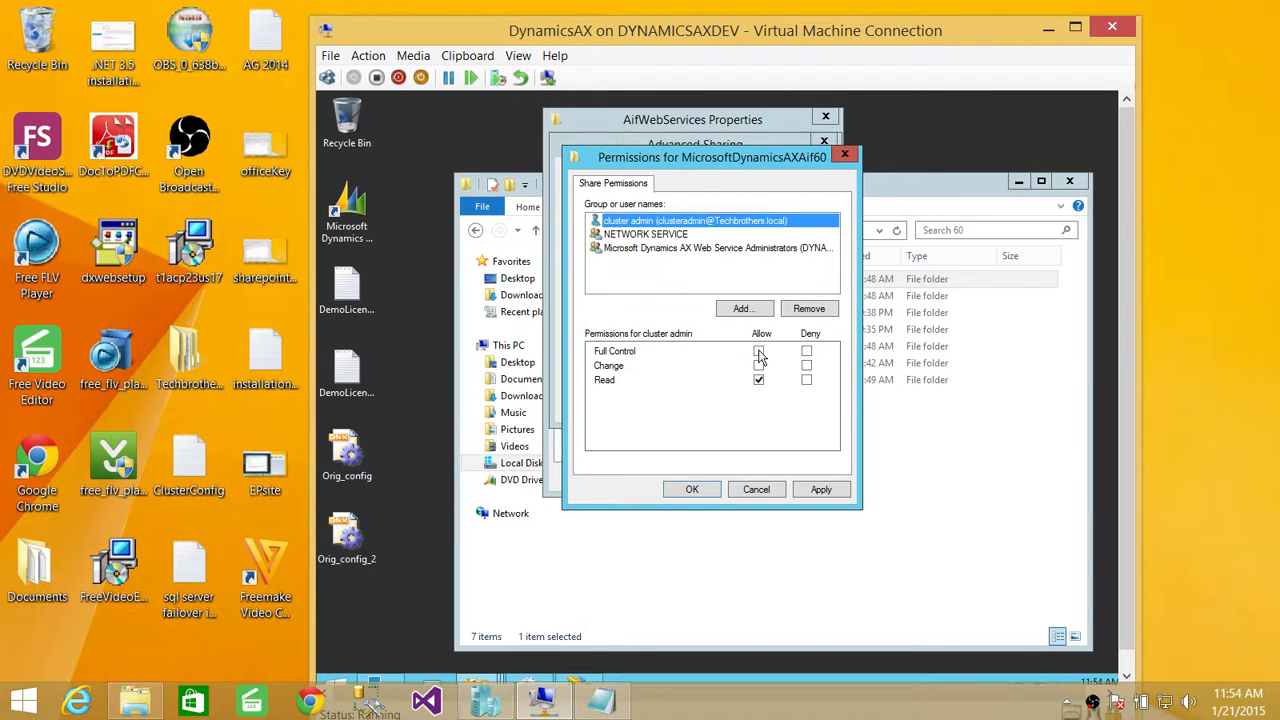
pyautogui.click(759, 351)
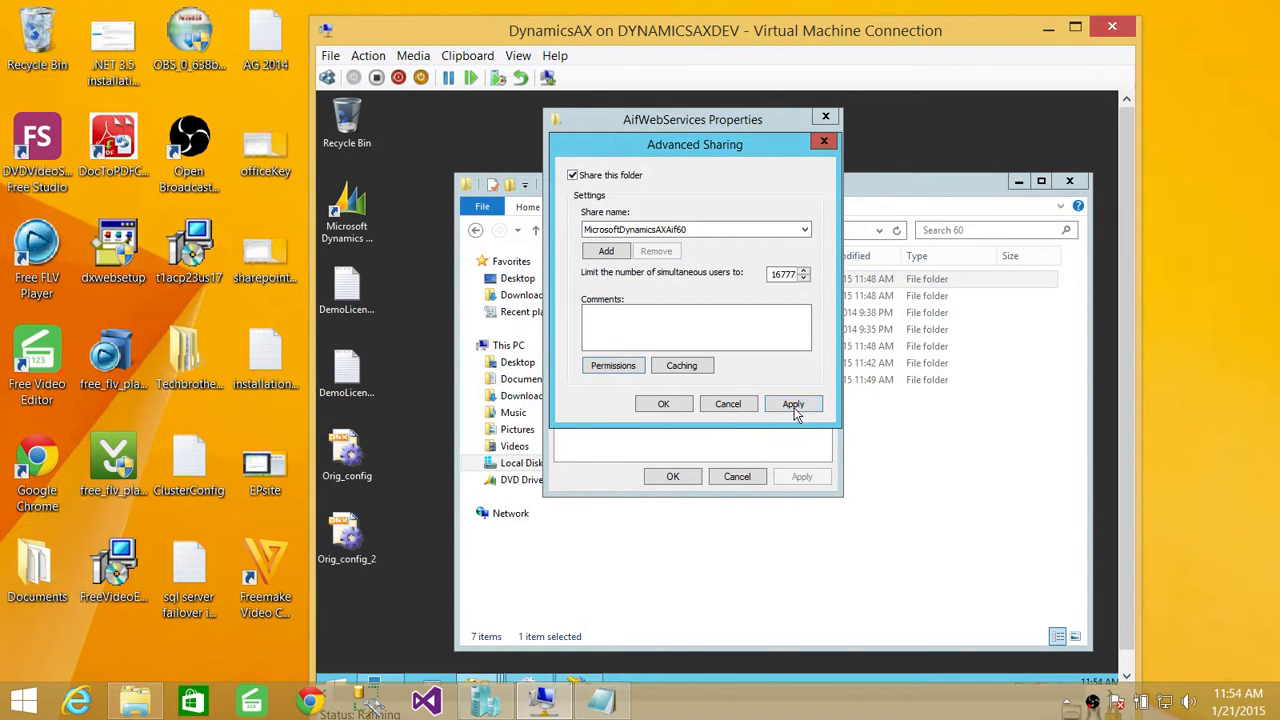
pyautogui.click(793, 404)
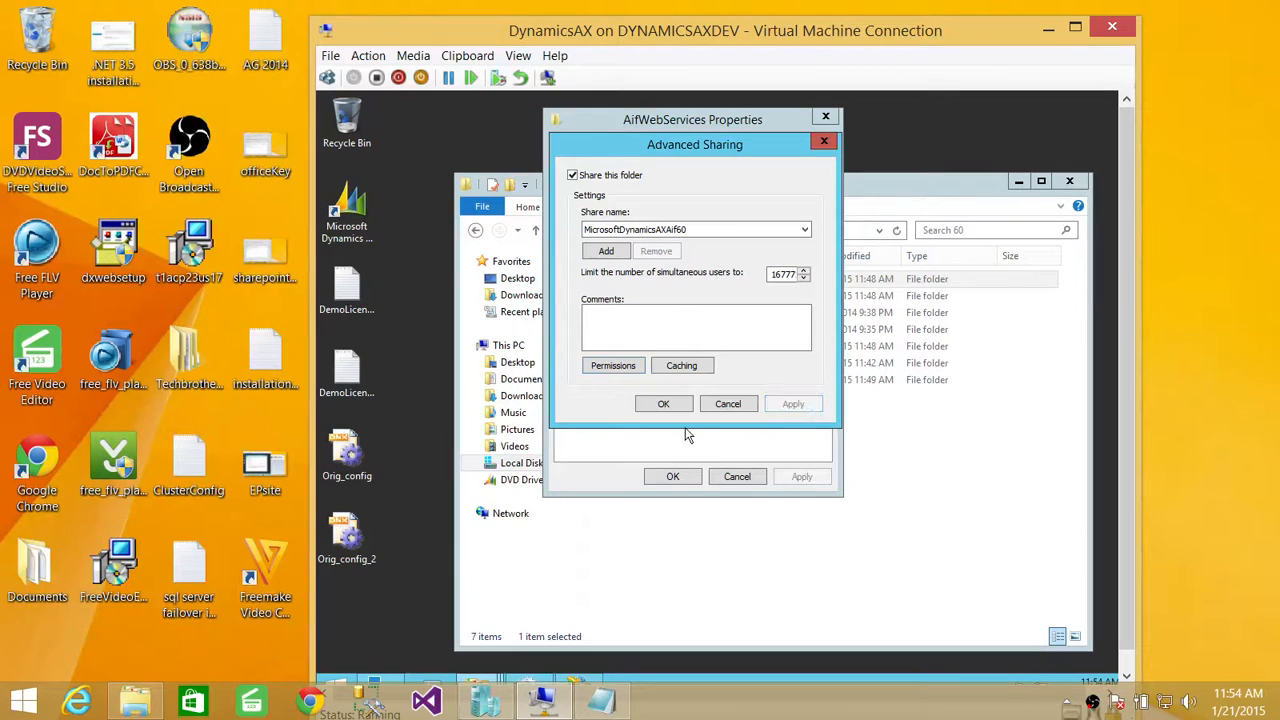
pyautogui.click(663, 403)
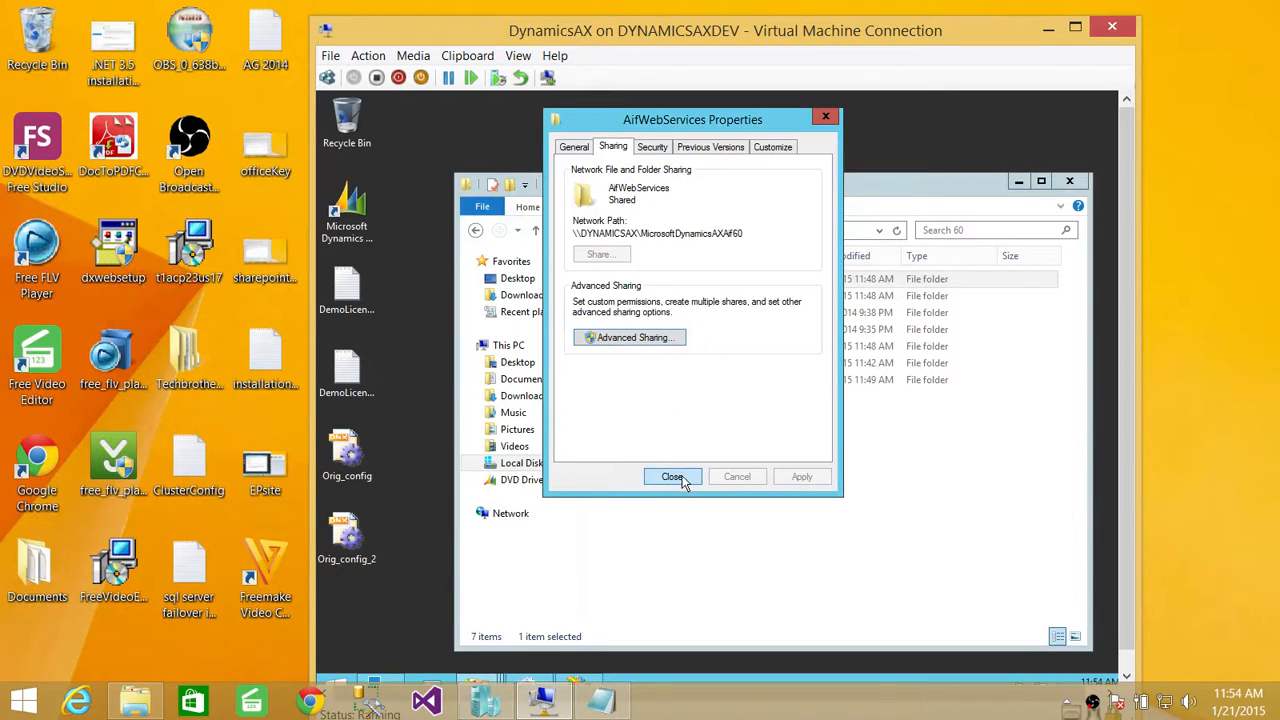
pyautogui.click(672, 476)
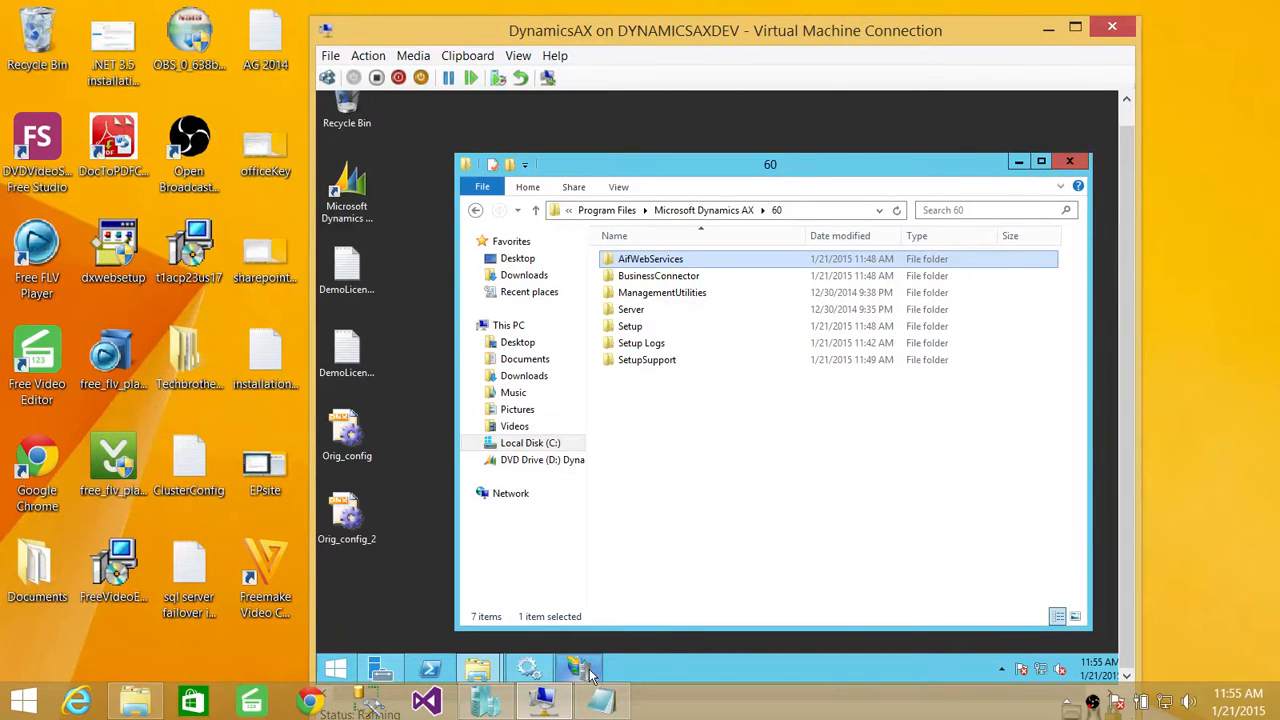
pyautogui.moveTo(580, 668)
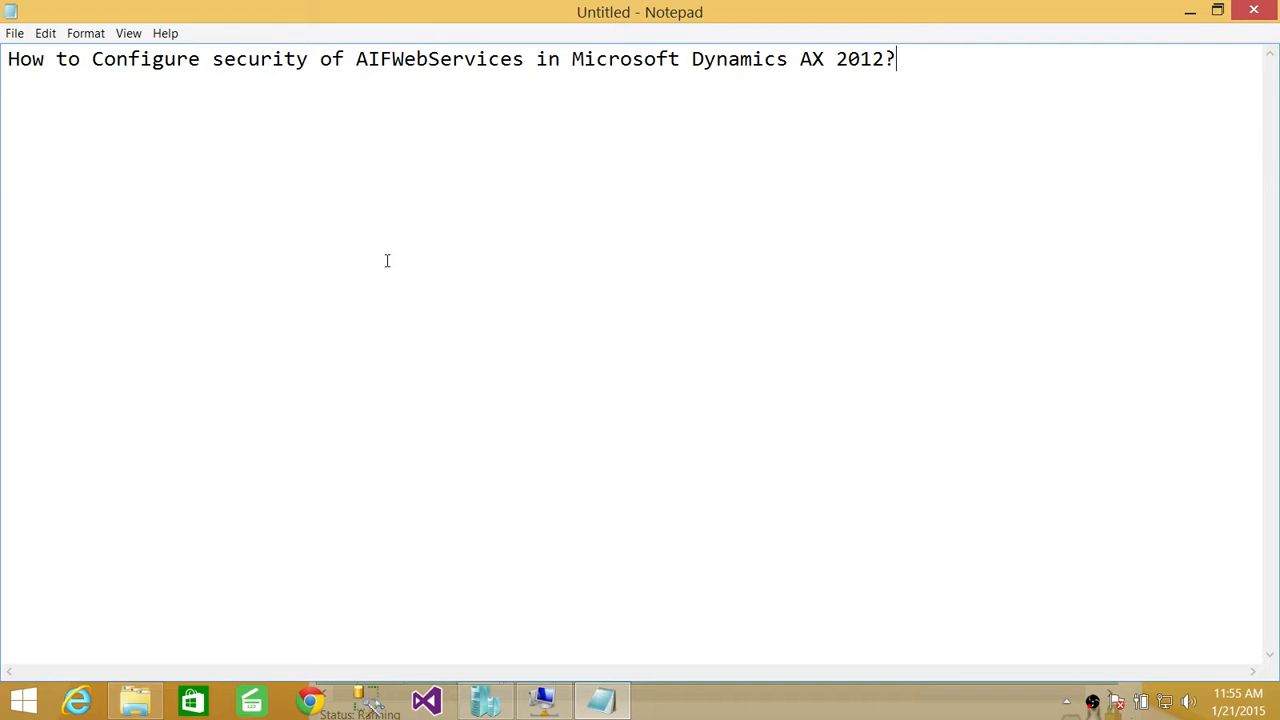
pyautogui.moveTo(711, 155)
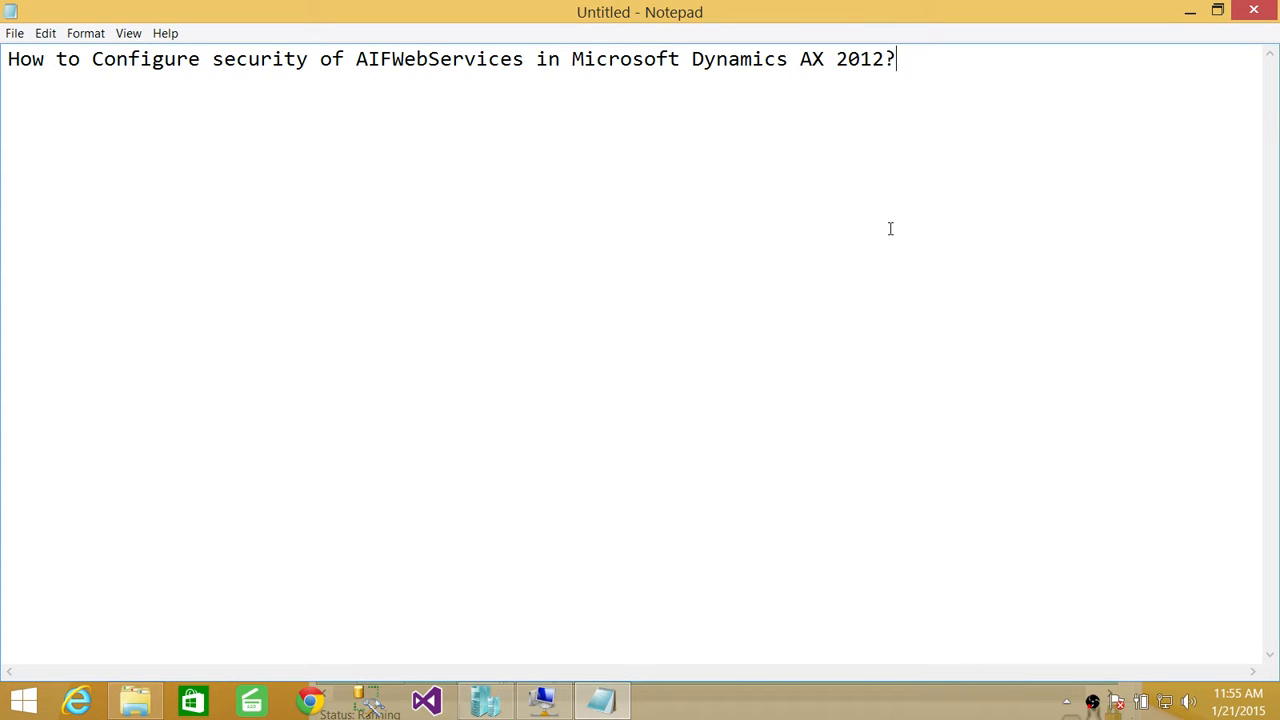
pyautogui.moveTo(820, 238)
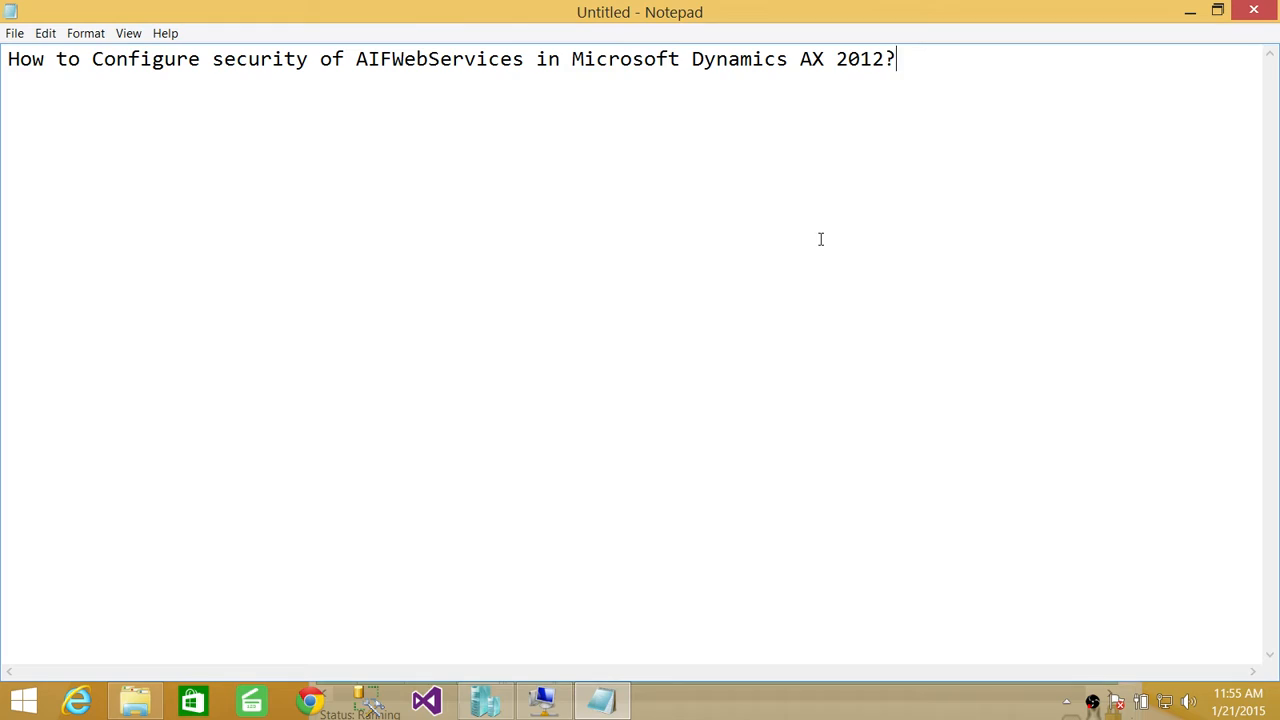